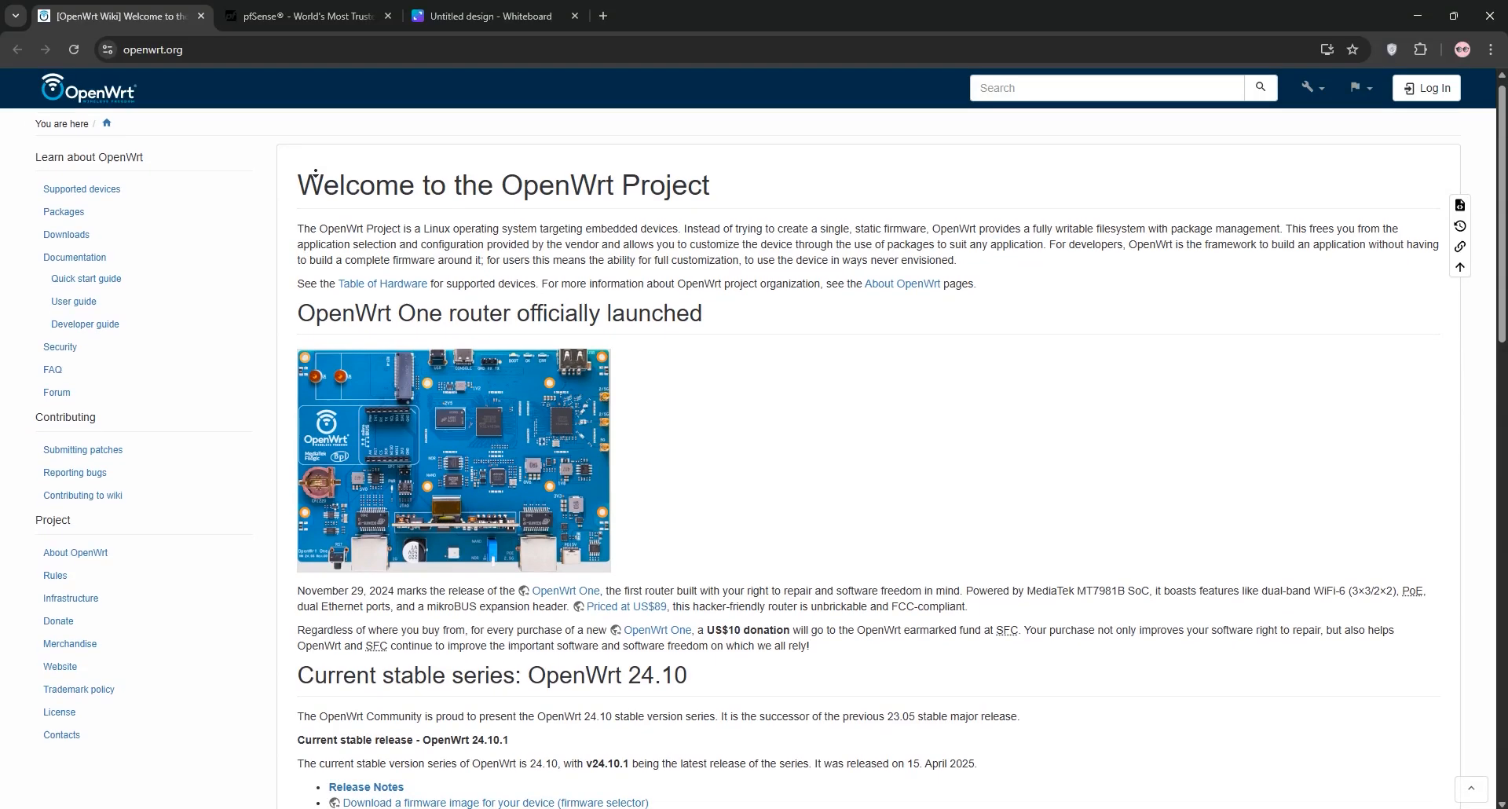
# Step: Scroll down through the currently open web page
pyautogui.scroll(-3)
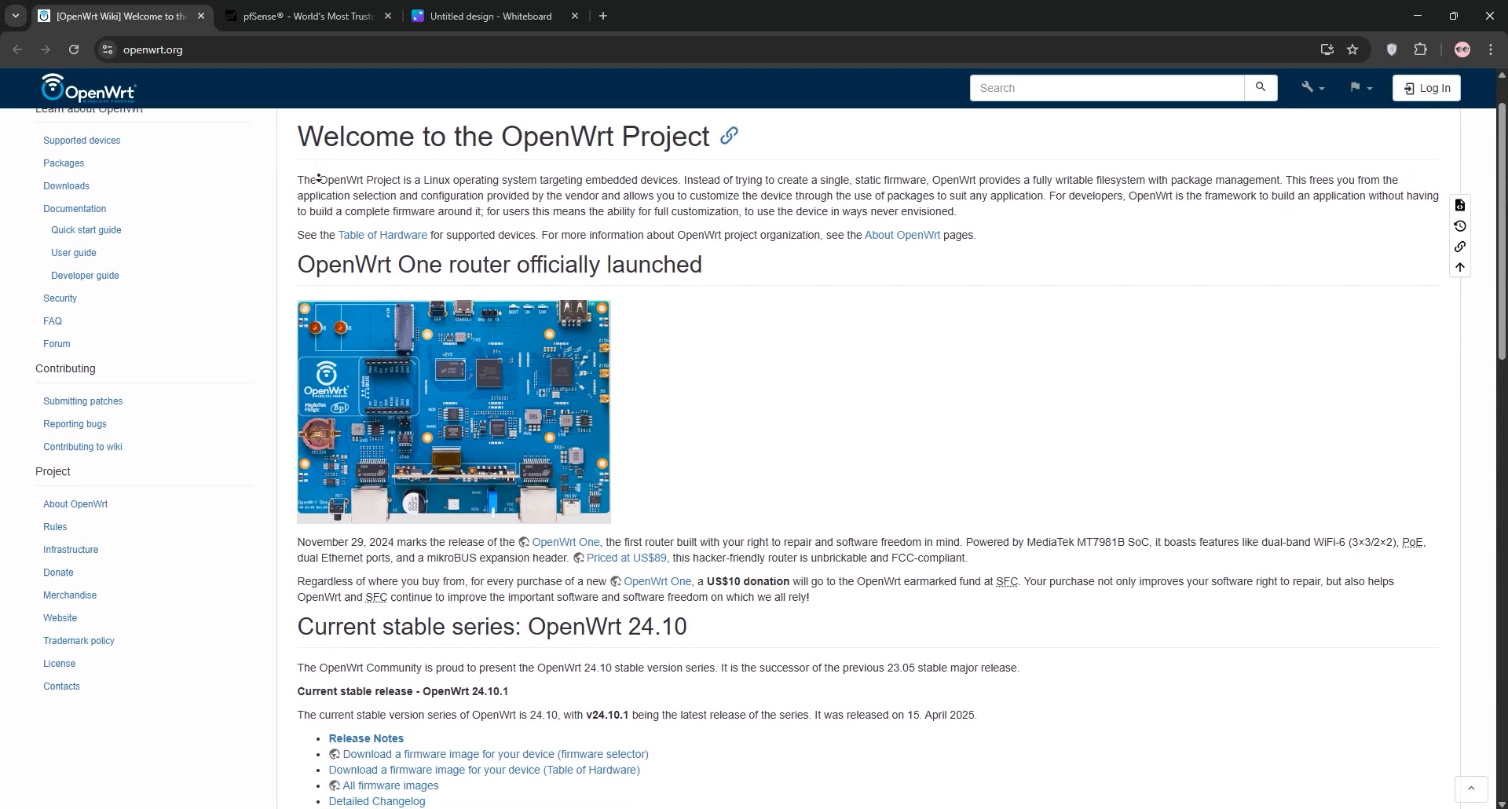
pyautogui.scroll(-3)
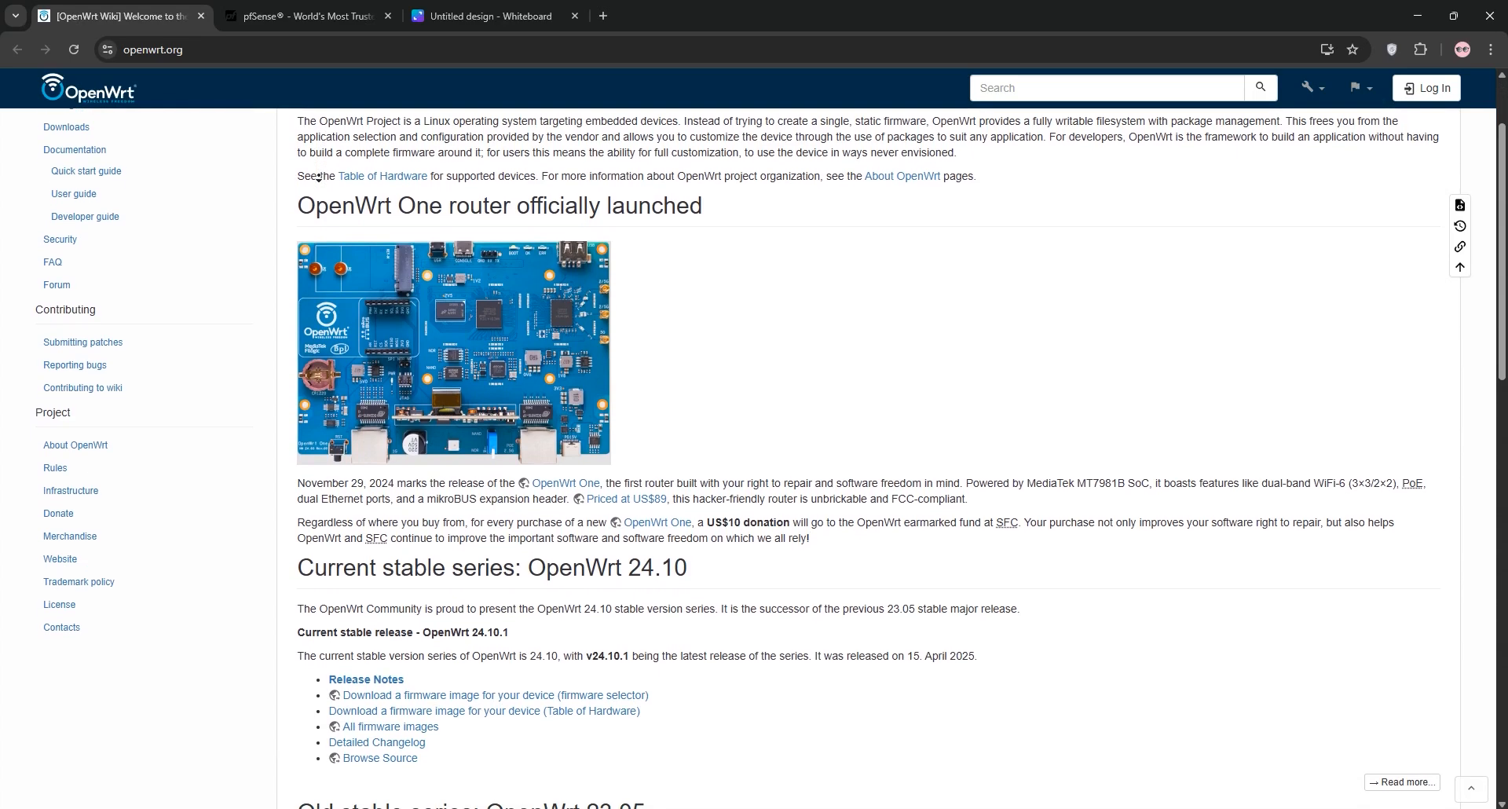
pyautogui.scroll(-3)
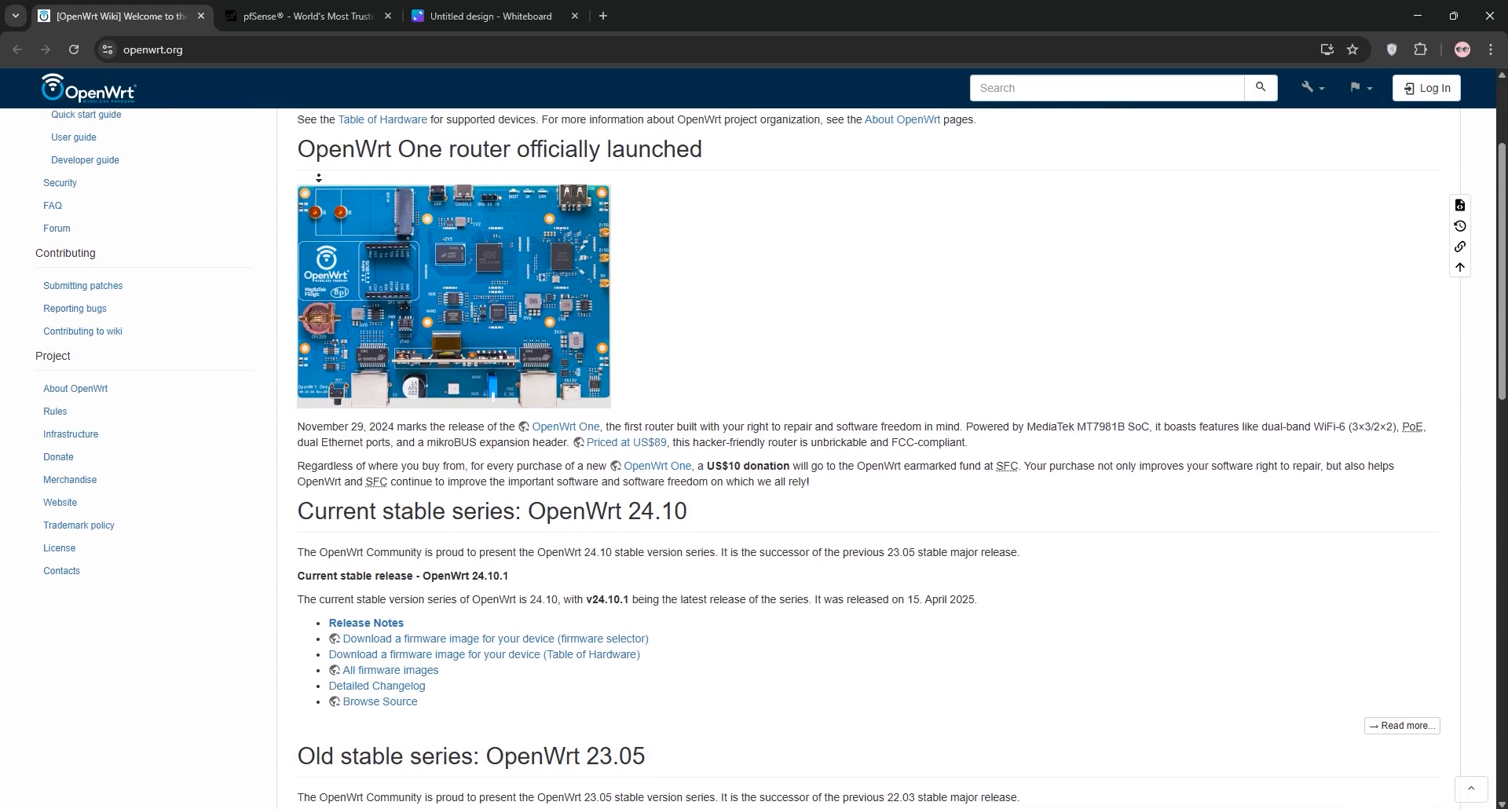
pyautogui.scroll(-3)
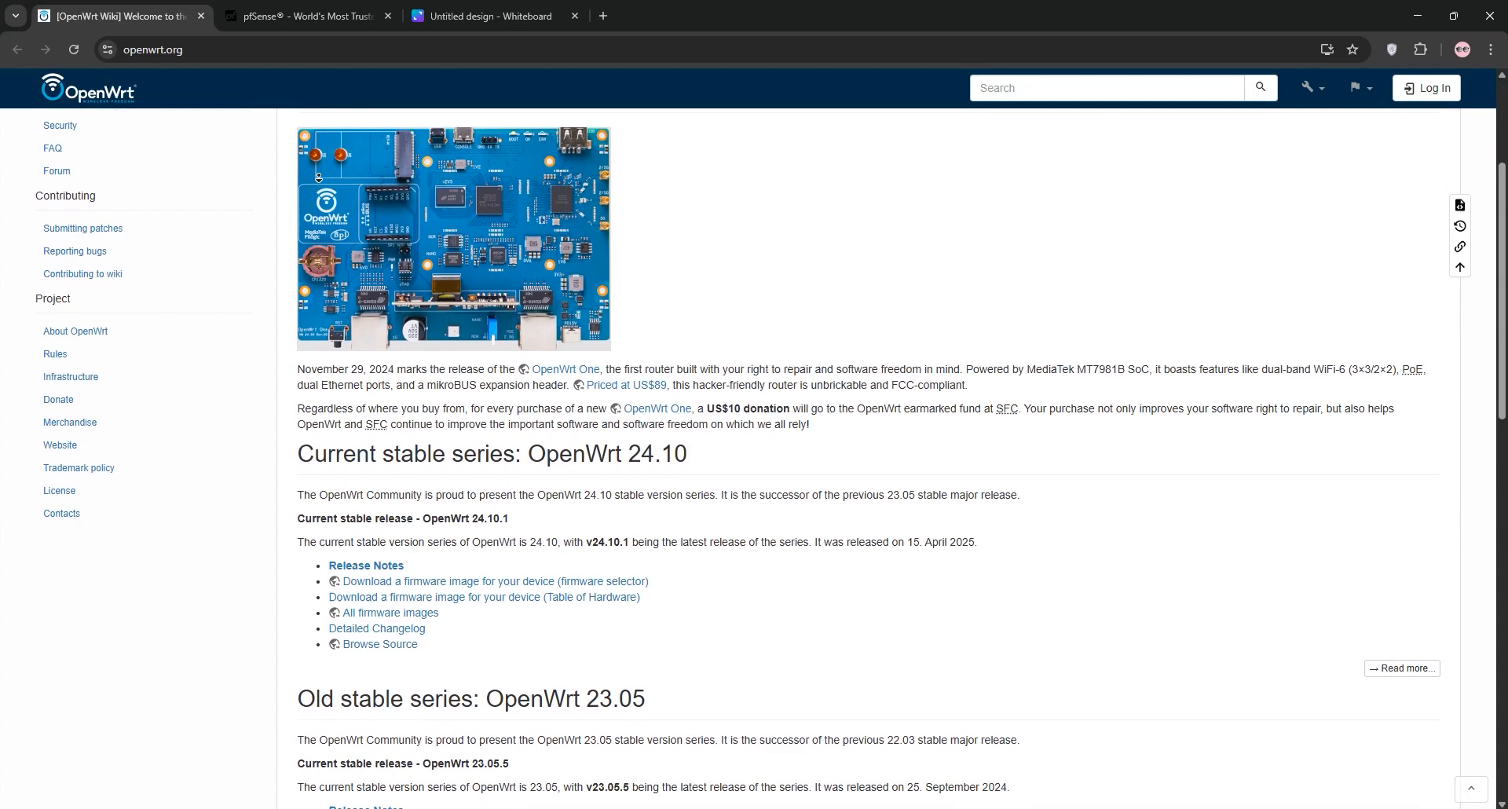
pyautogui.scroll(-3)
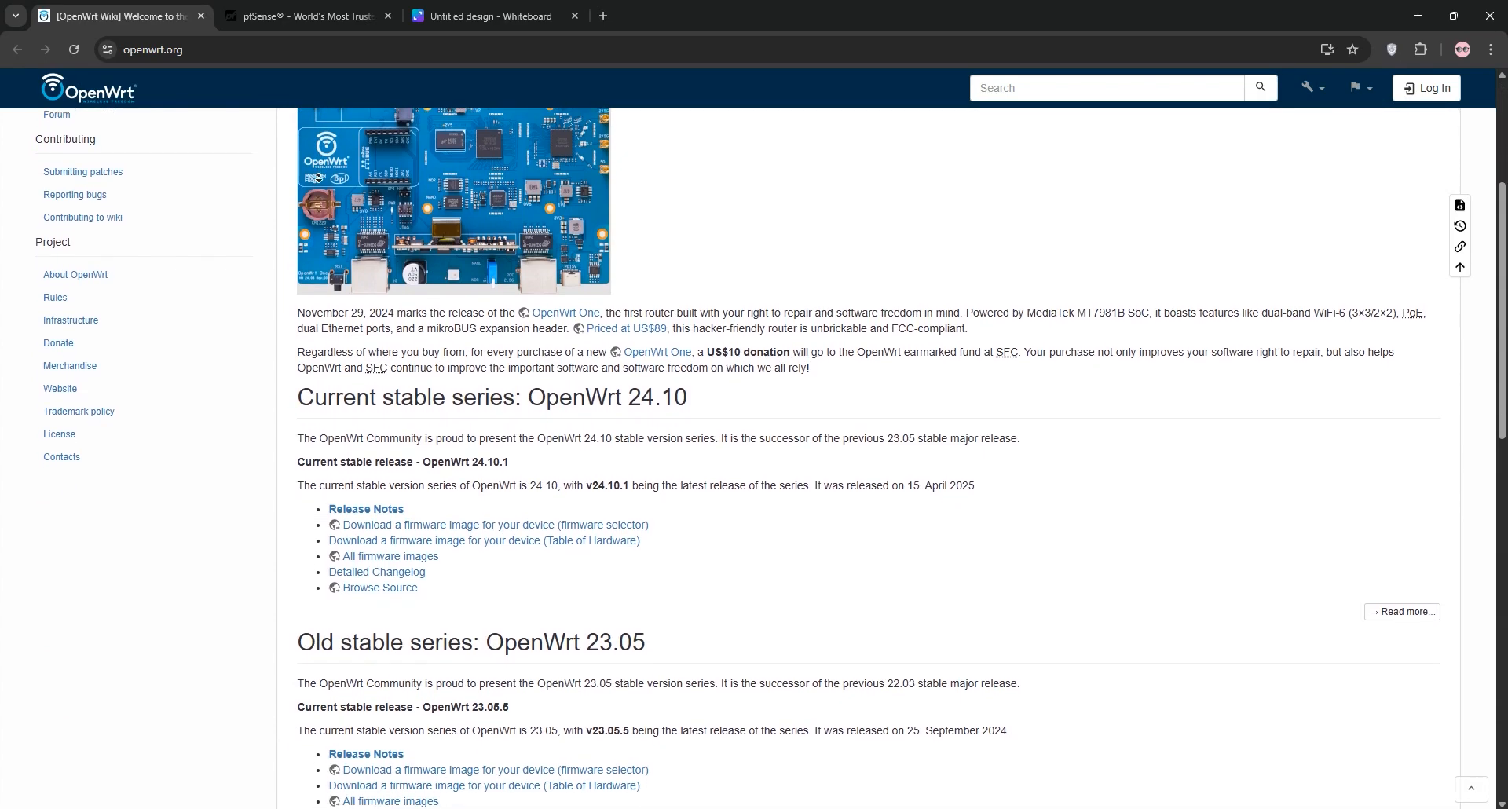
pyautogui.scroll(-3)
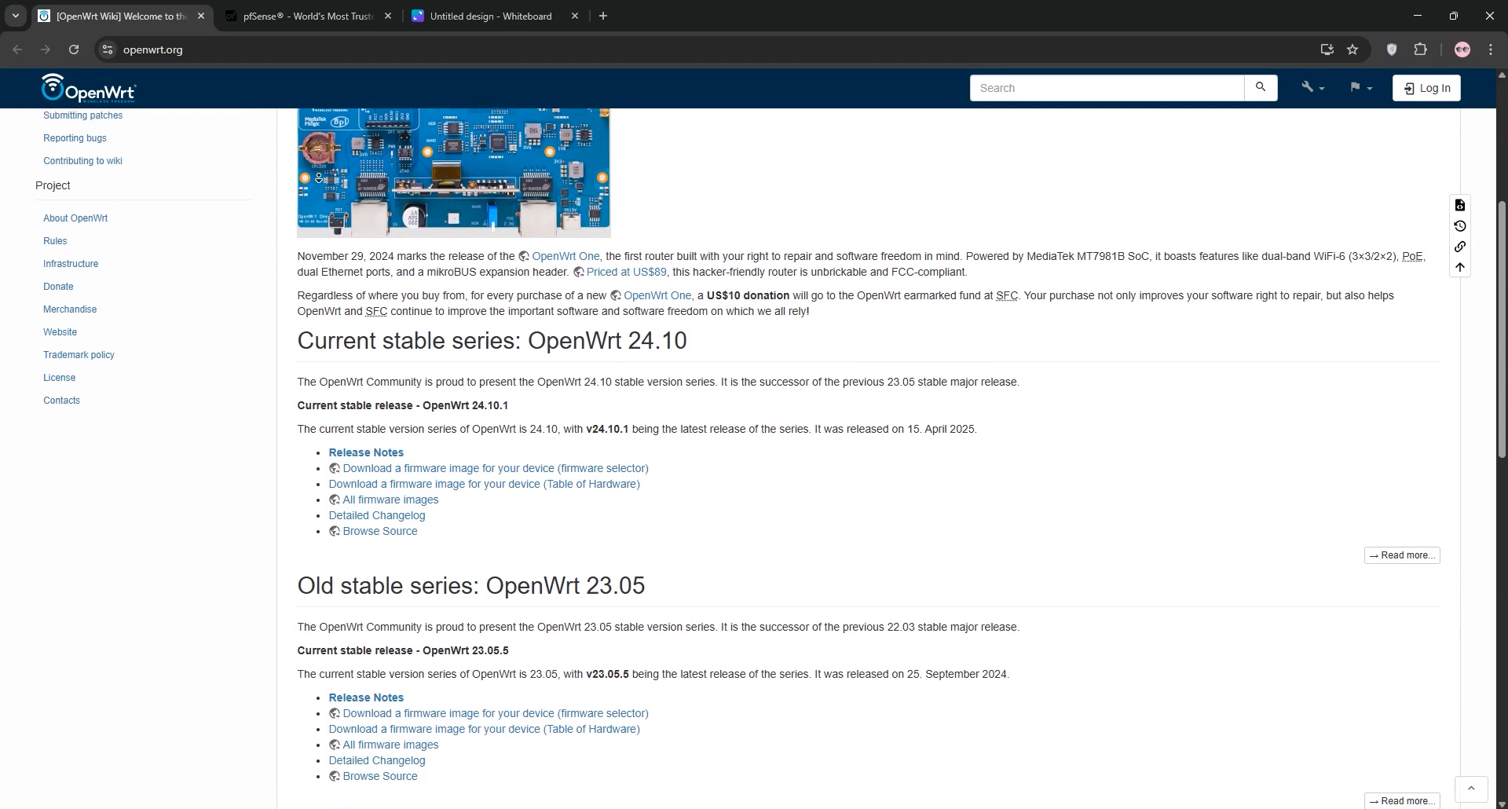
pyautogui.scroll(-3)
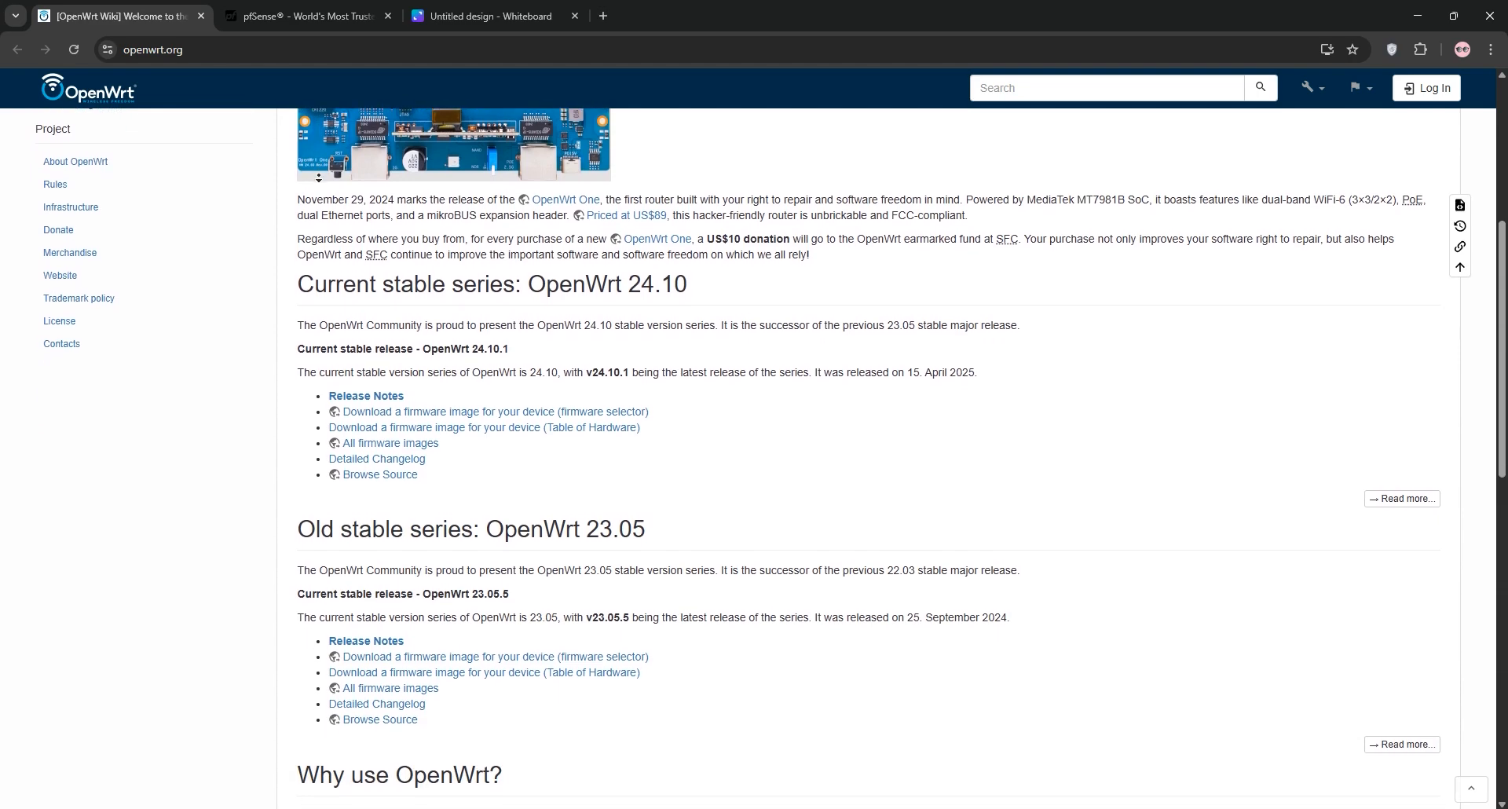
pyautogui.scroll(-3)
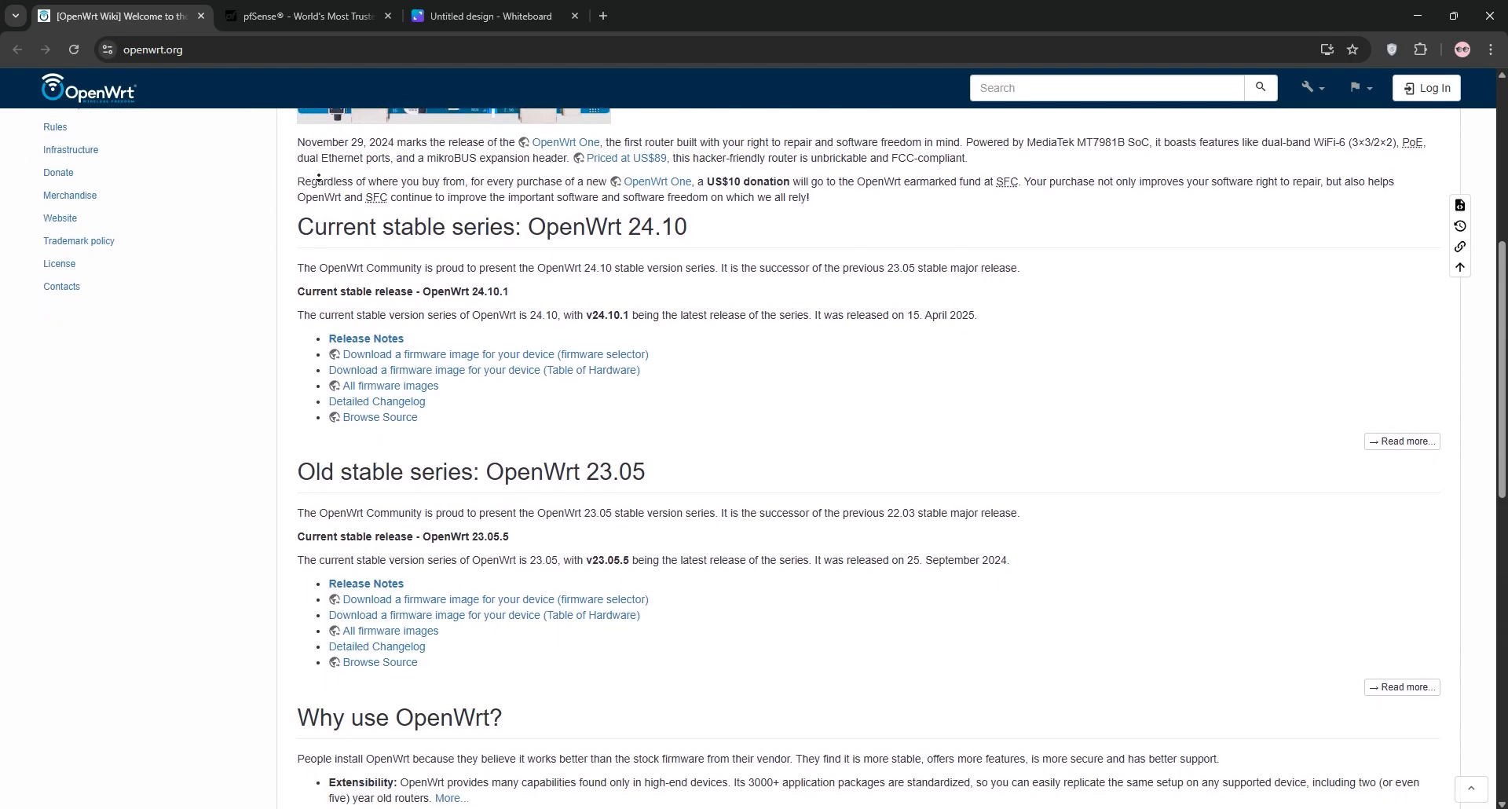
pyautogui.scroll(-3)
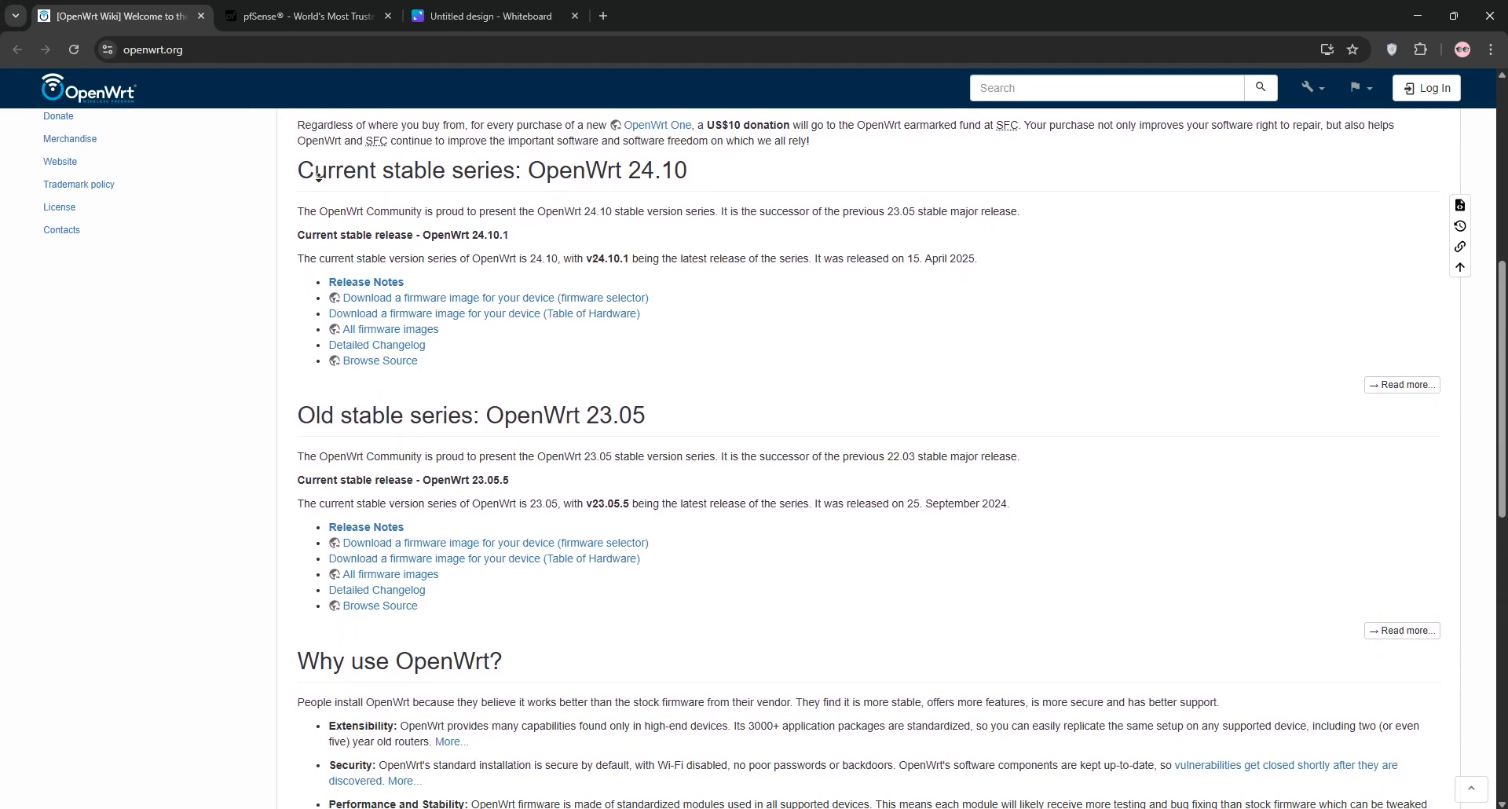
pyautogui.scroll(-3)
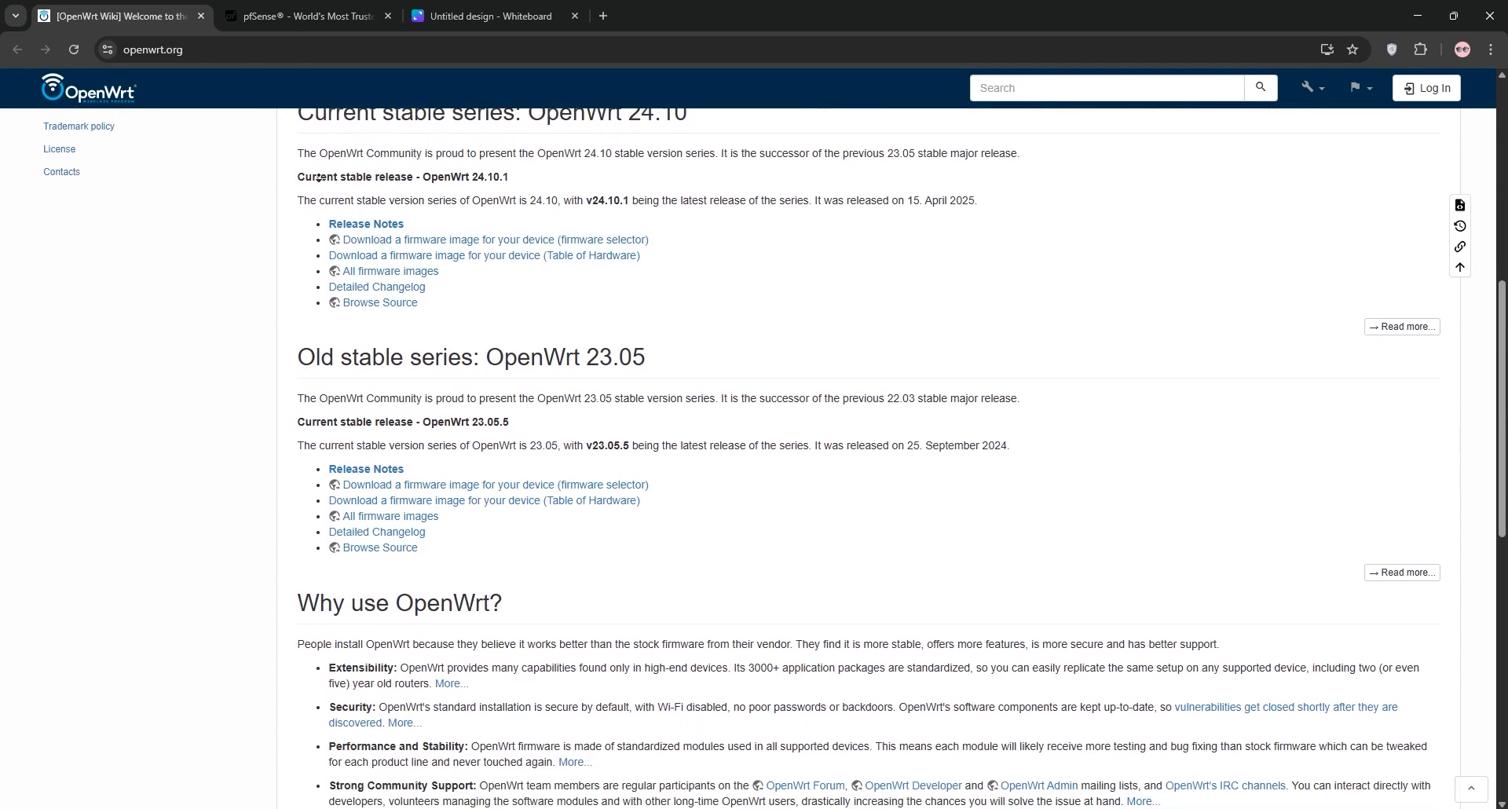
pyautogui.scroll(-3)
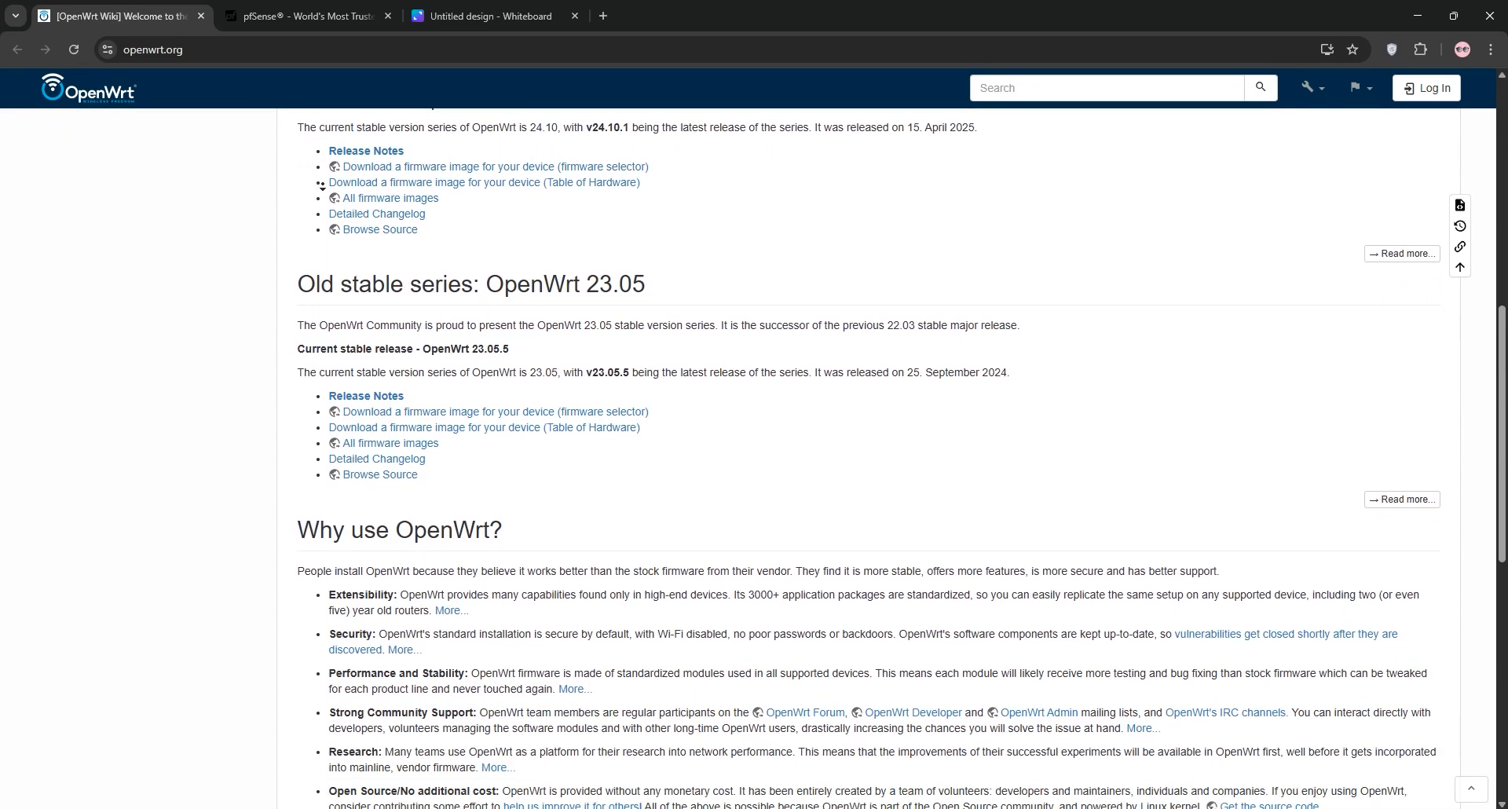
pyautogui.scroll(-3)
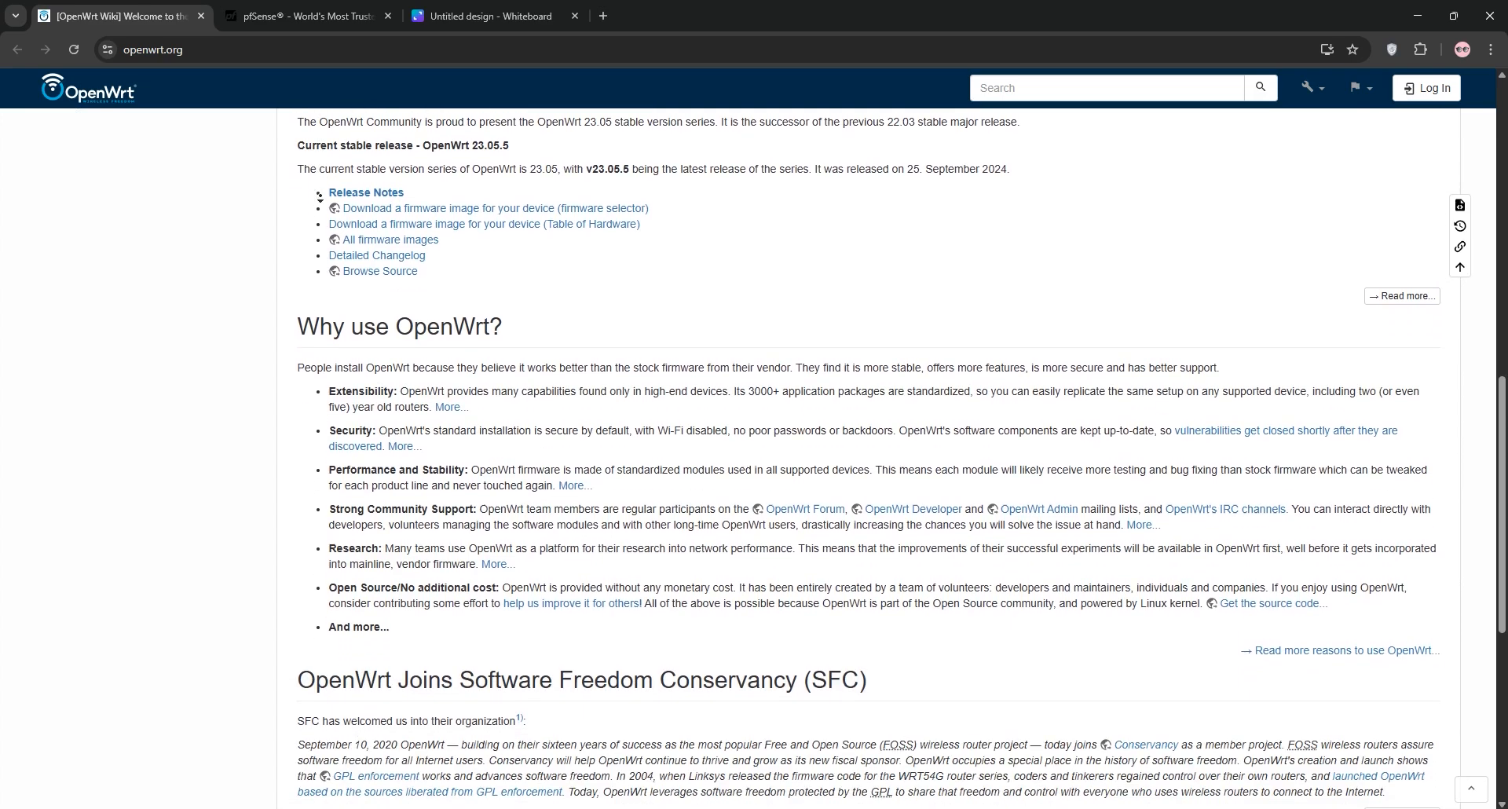
pyautogui.scroll(-3)
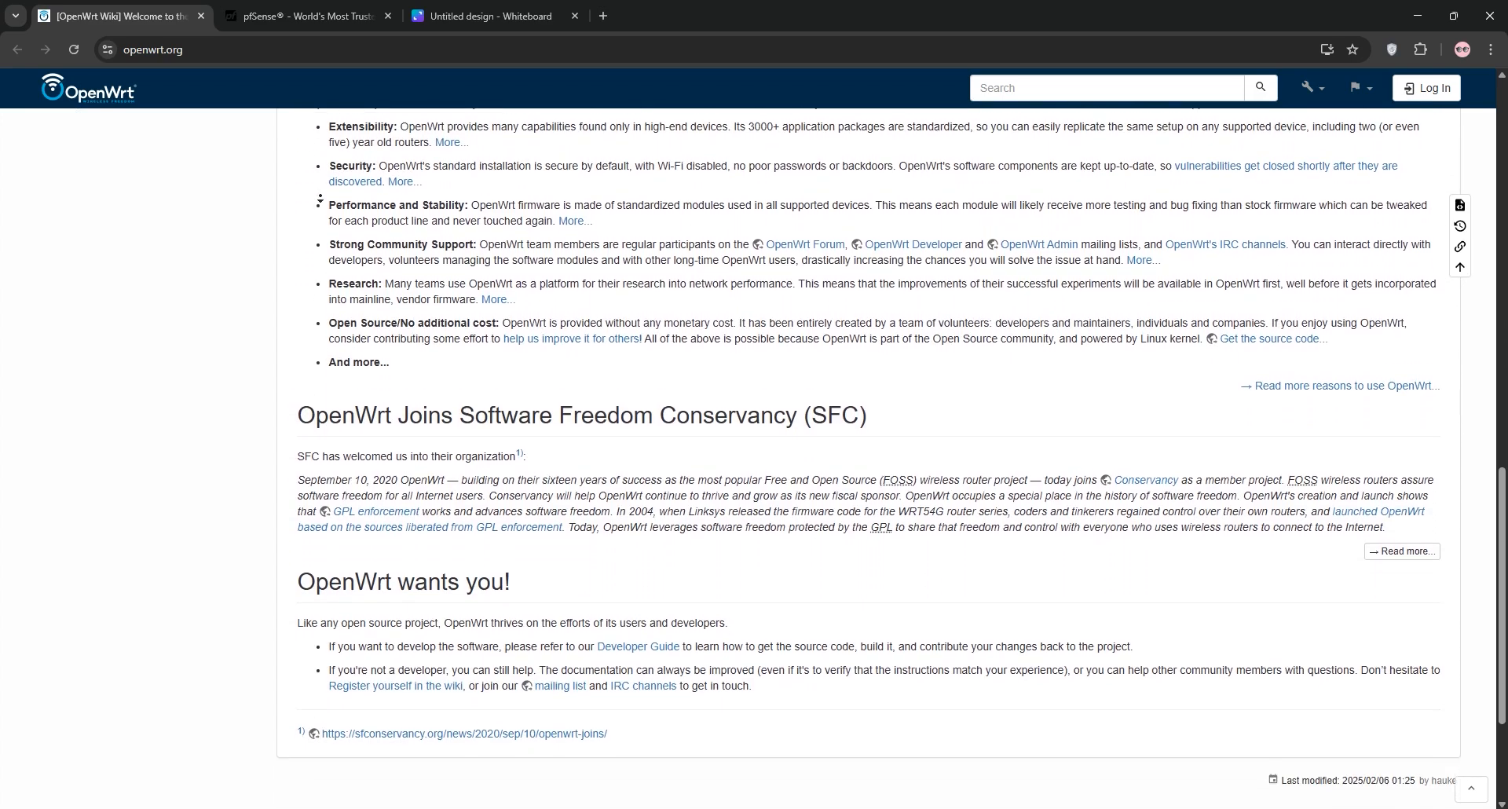
pyautogui.scroll(-3)
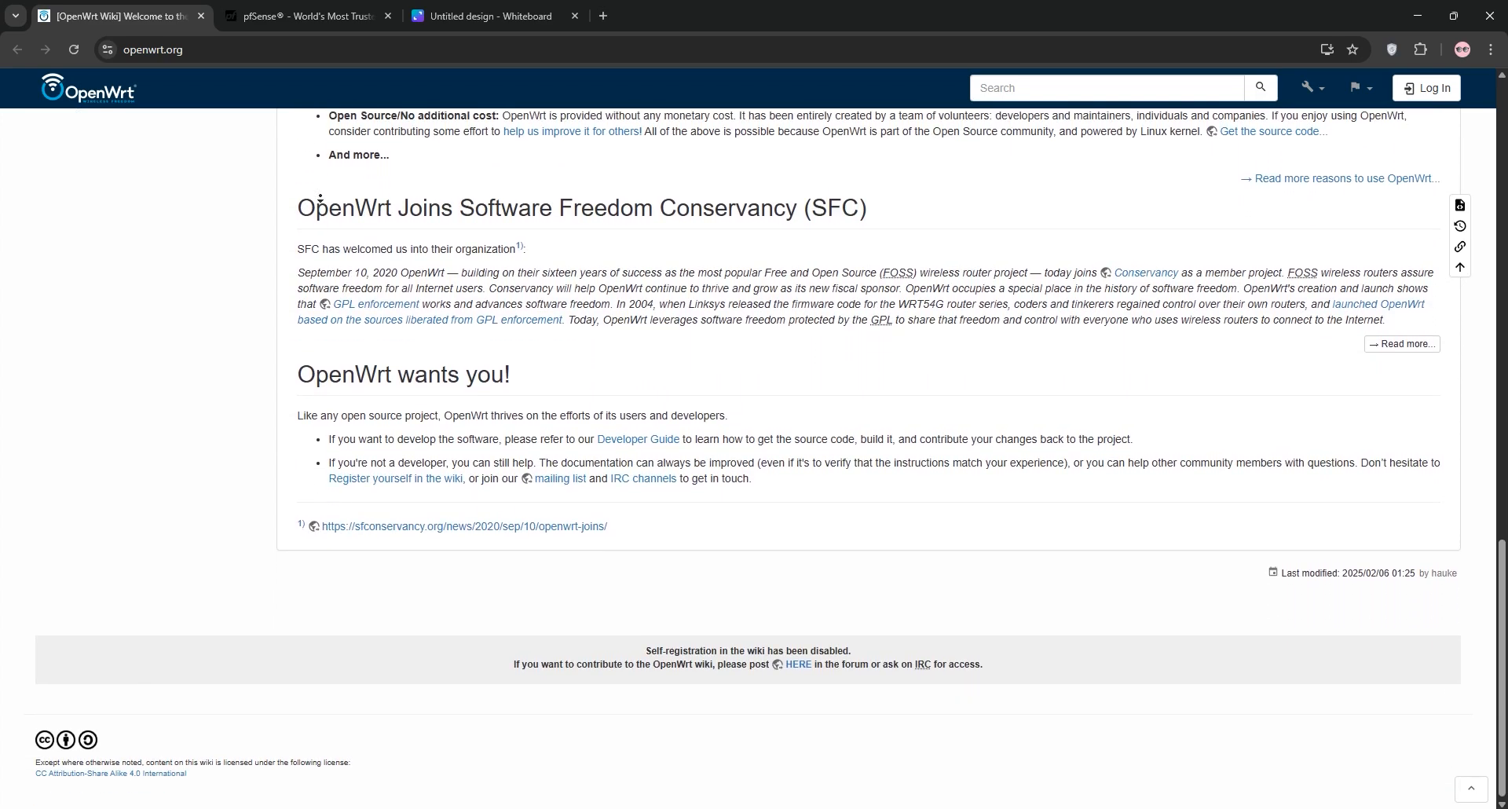
# Step: Read the pfSense homepage to its footer, then return to the Canva comparison whiteboard
pyautogui.click(307, 15)
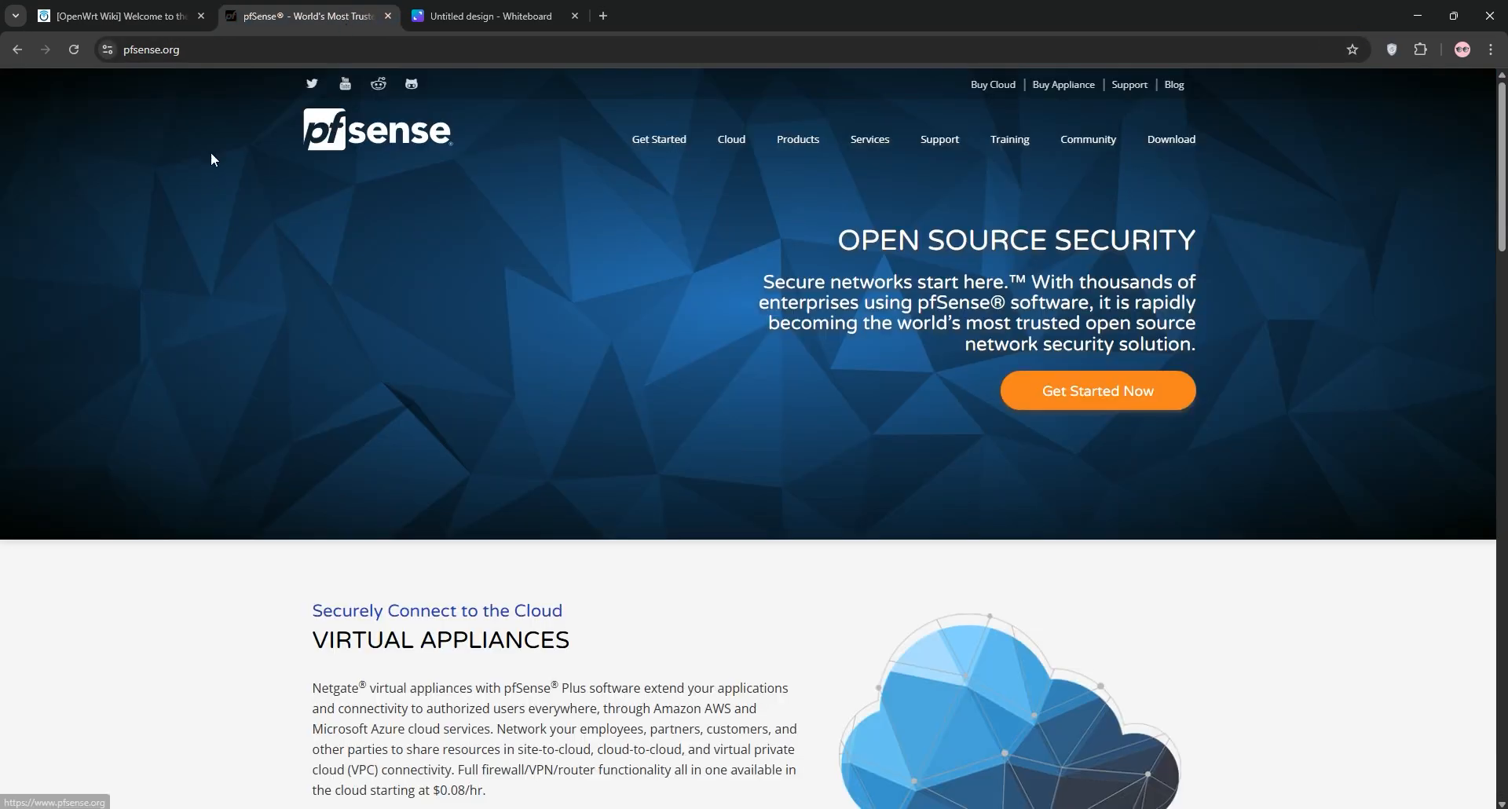
pyautogui.scroll(-3)
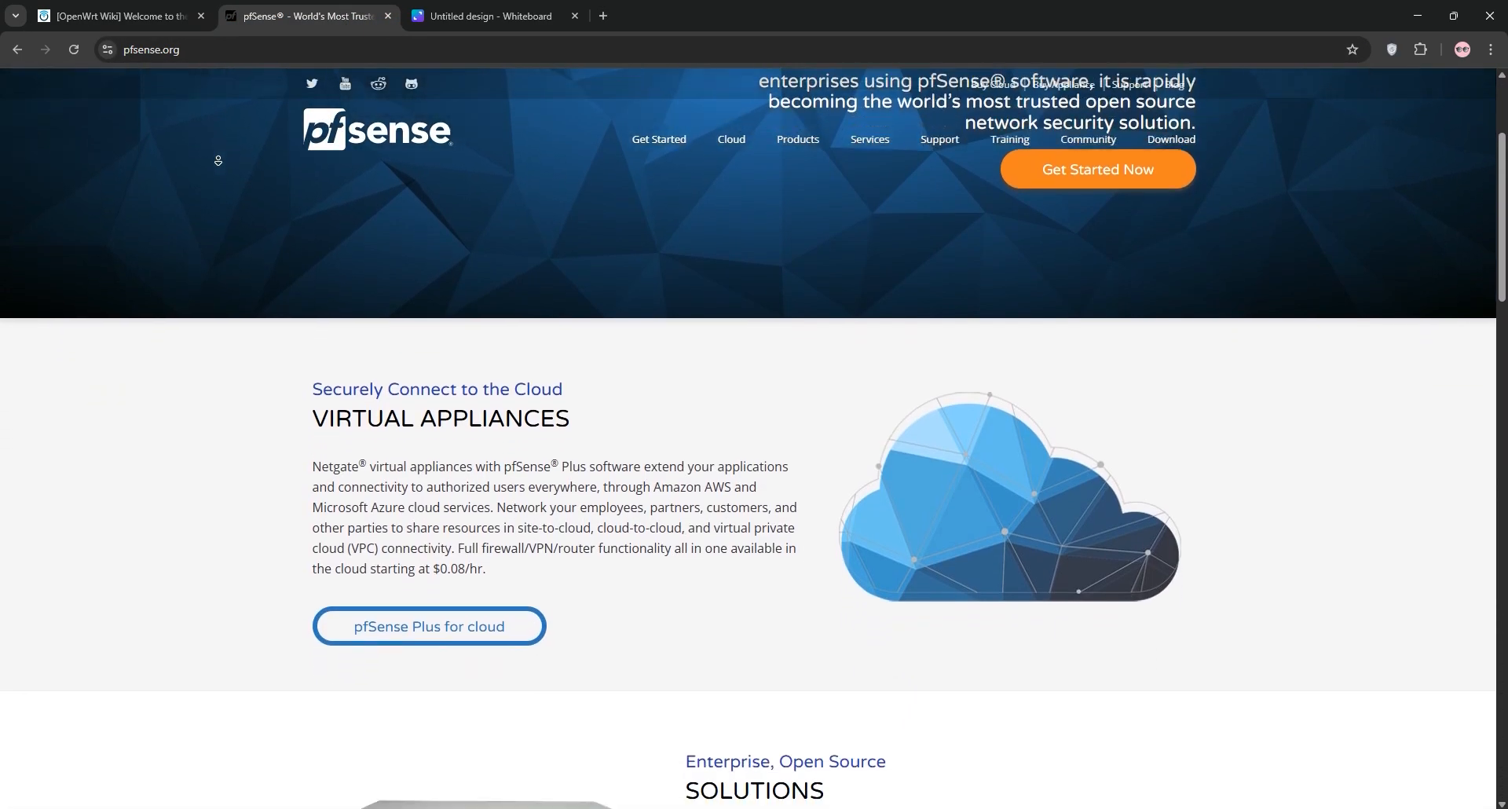
pyautogui.scroll(-3)
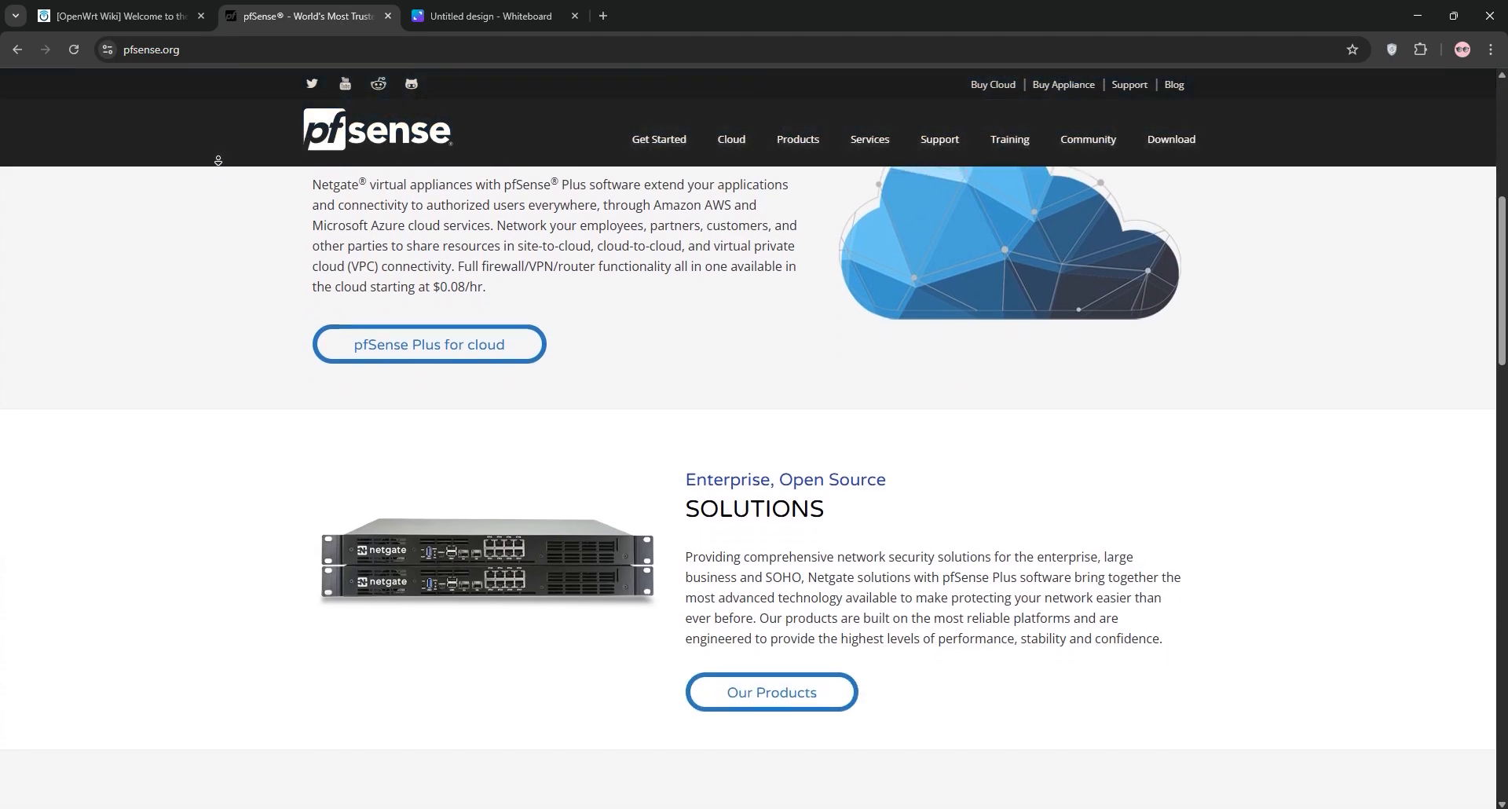
pyautogui.scroll(-3)
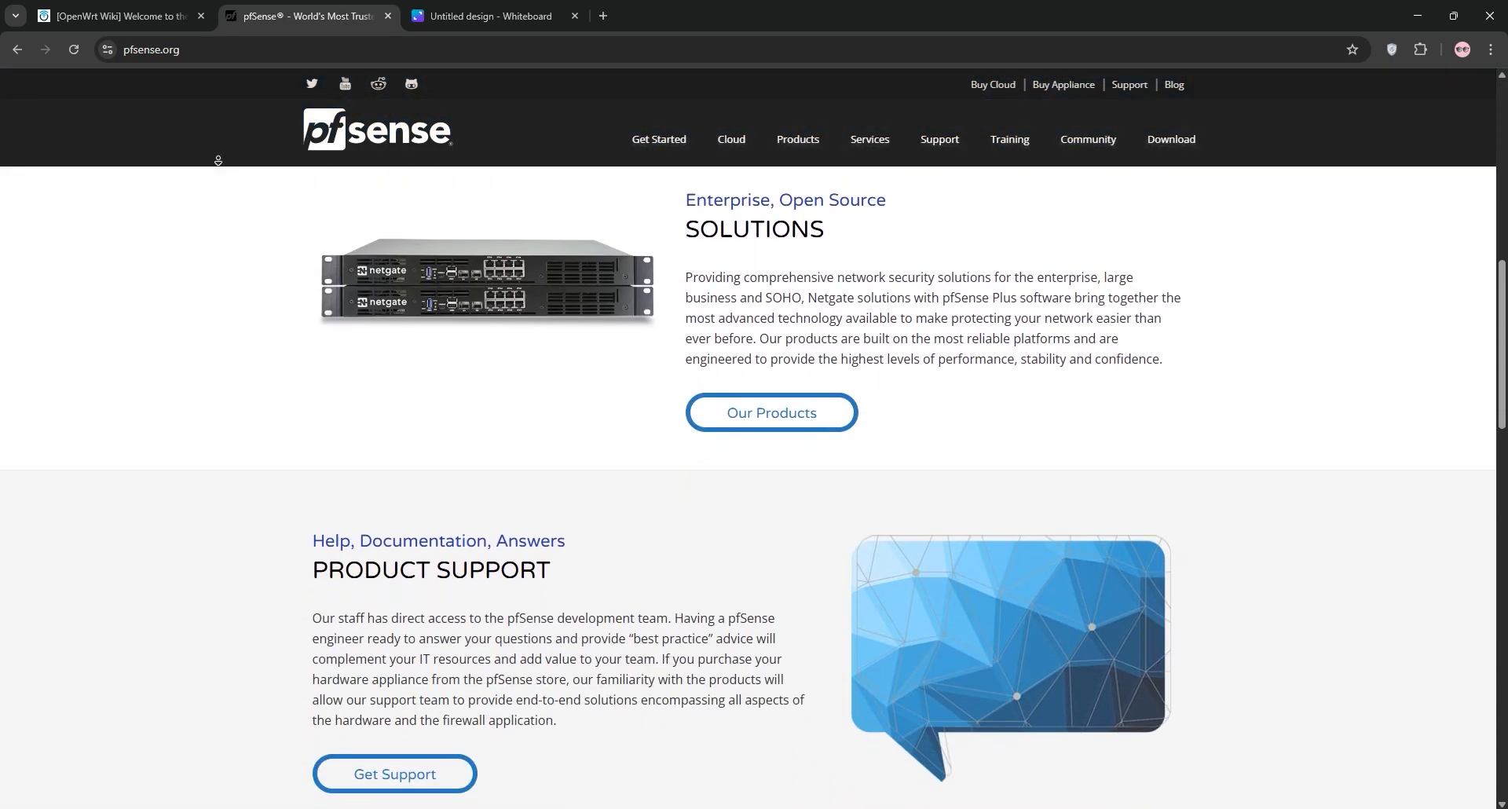
pyautogui.scroll(-3)
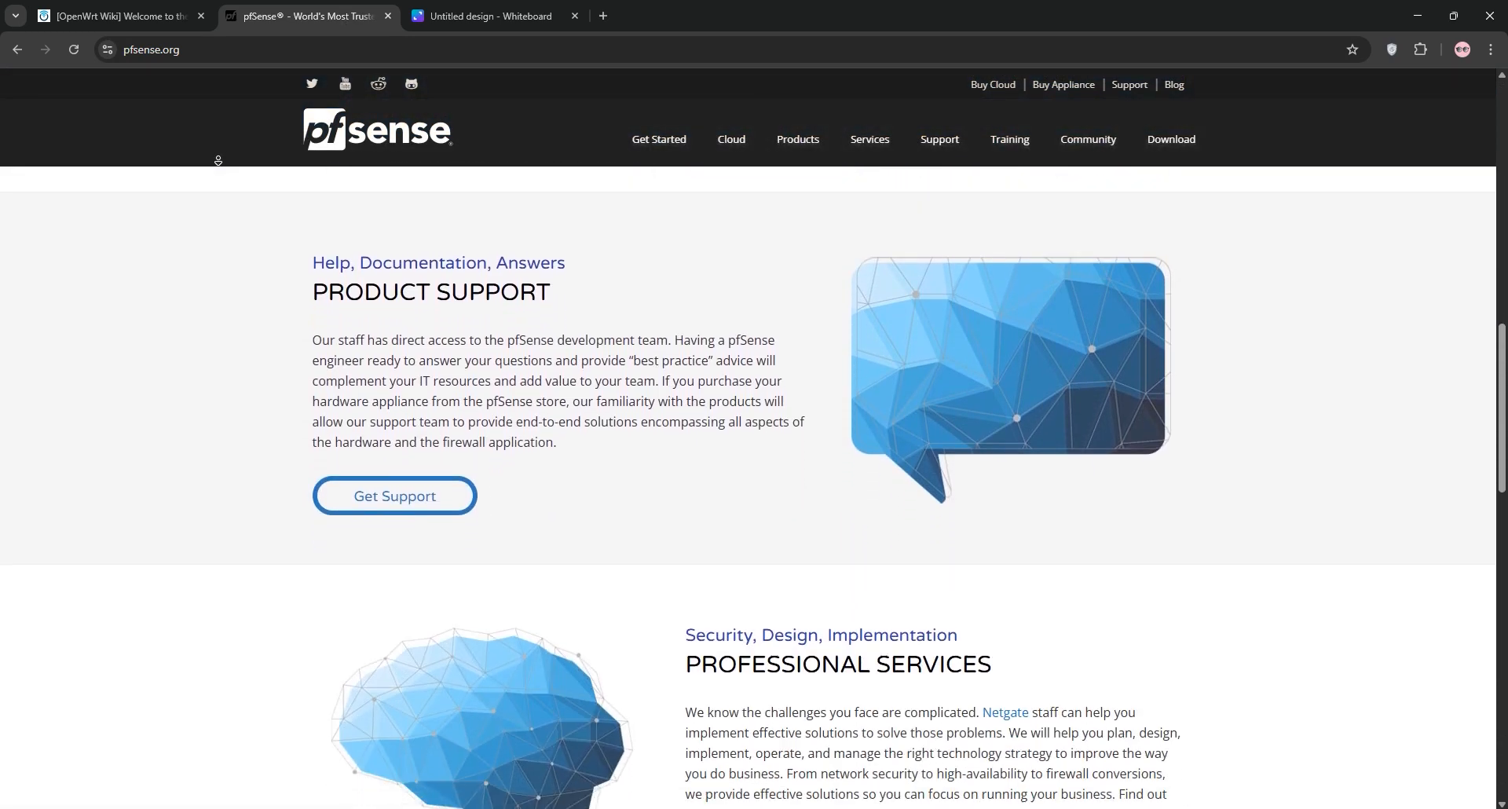
pyautogui.scroll(-3)
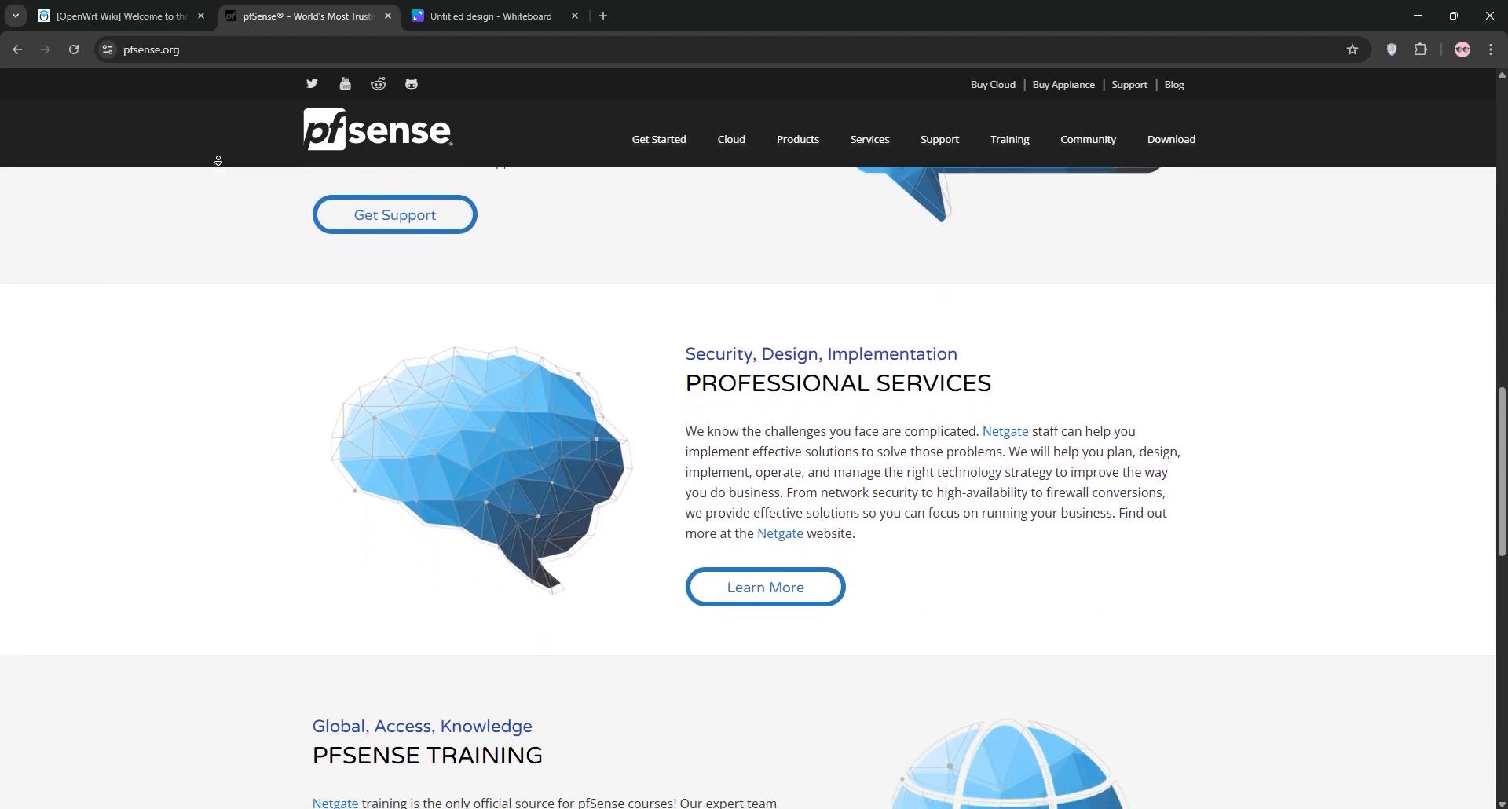
pyautogui.scroll(-3)
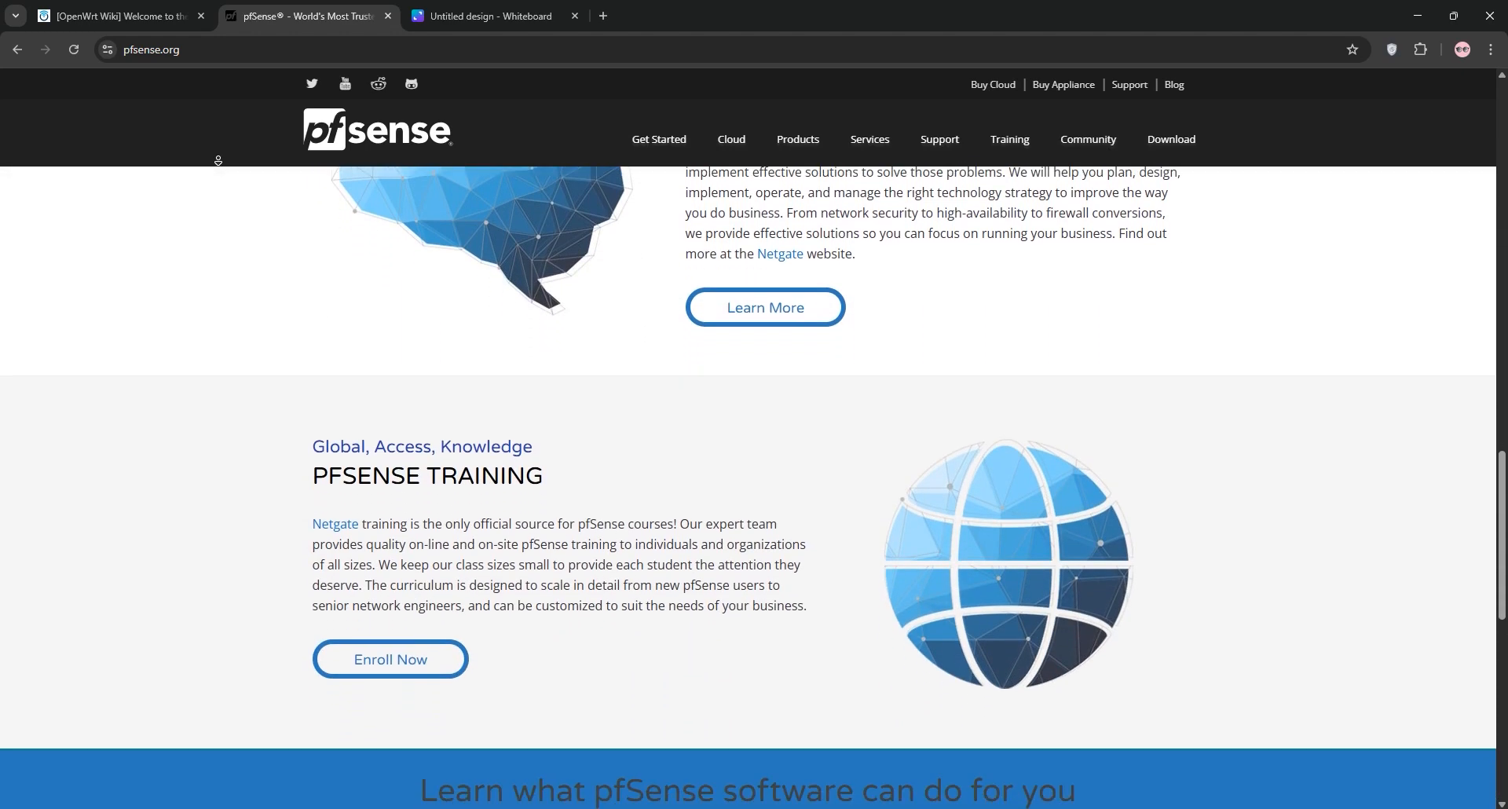
pyautogui.scroll(-3)
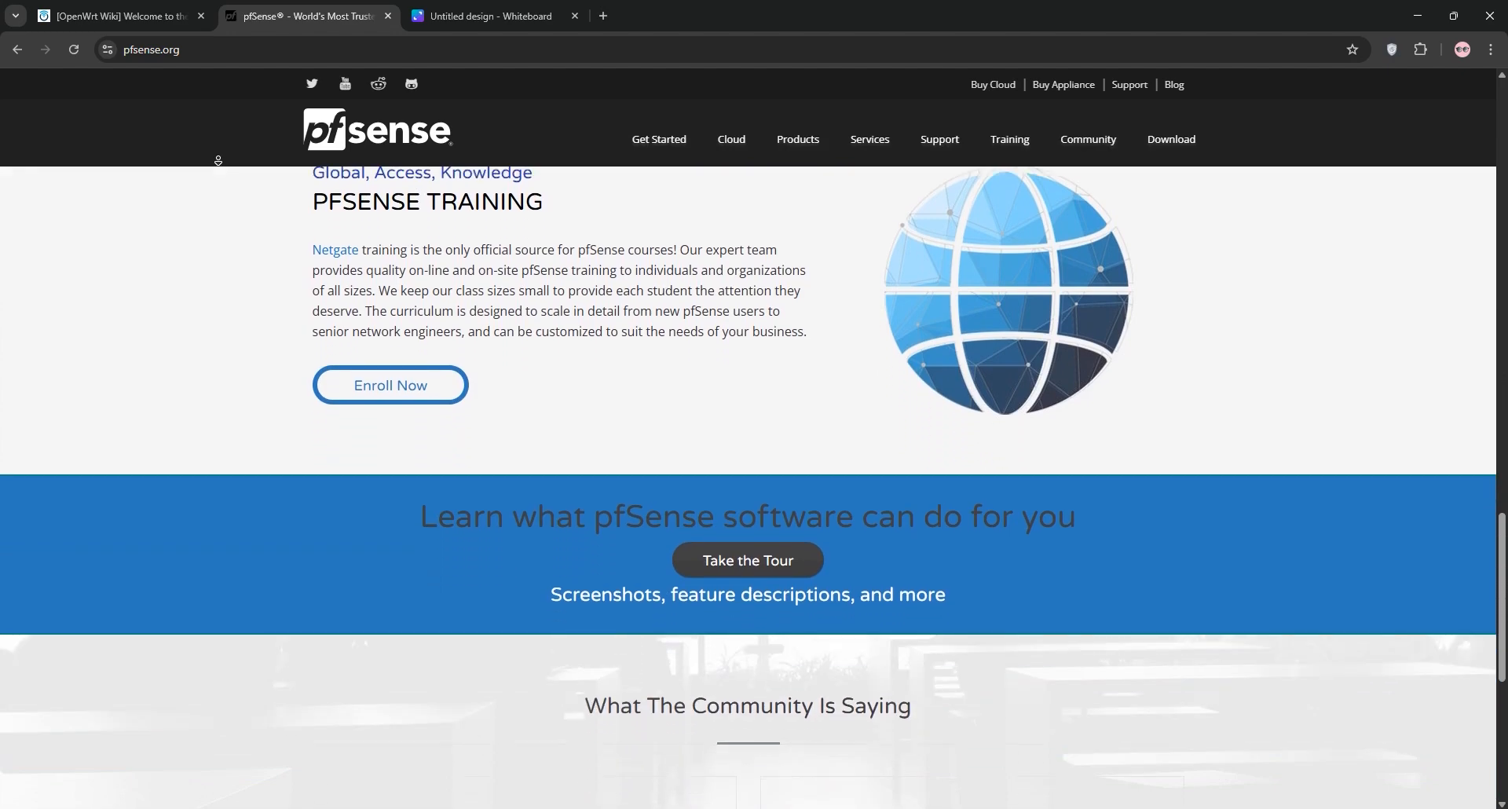
pyautogui.scroll(-3)
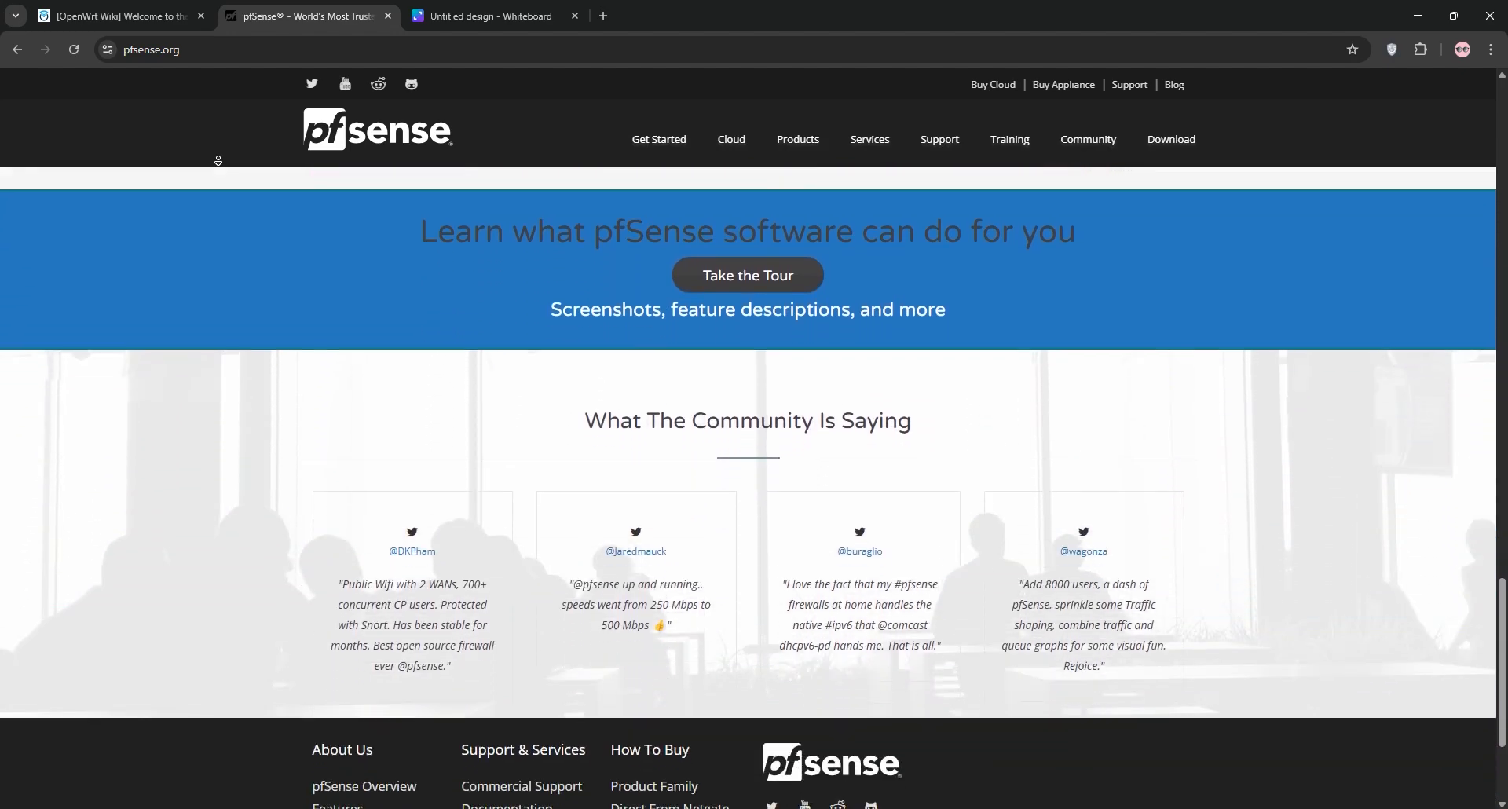
pyautogui.scroll(-3)
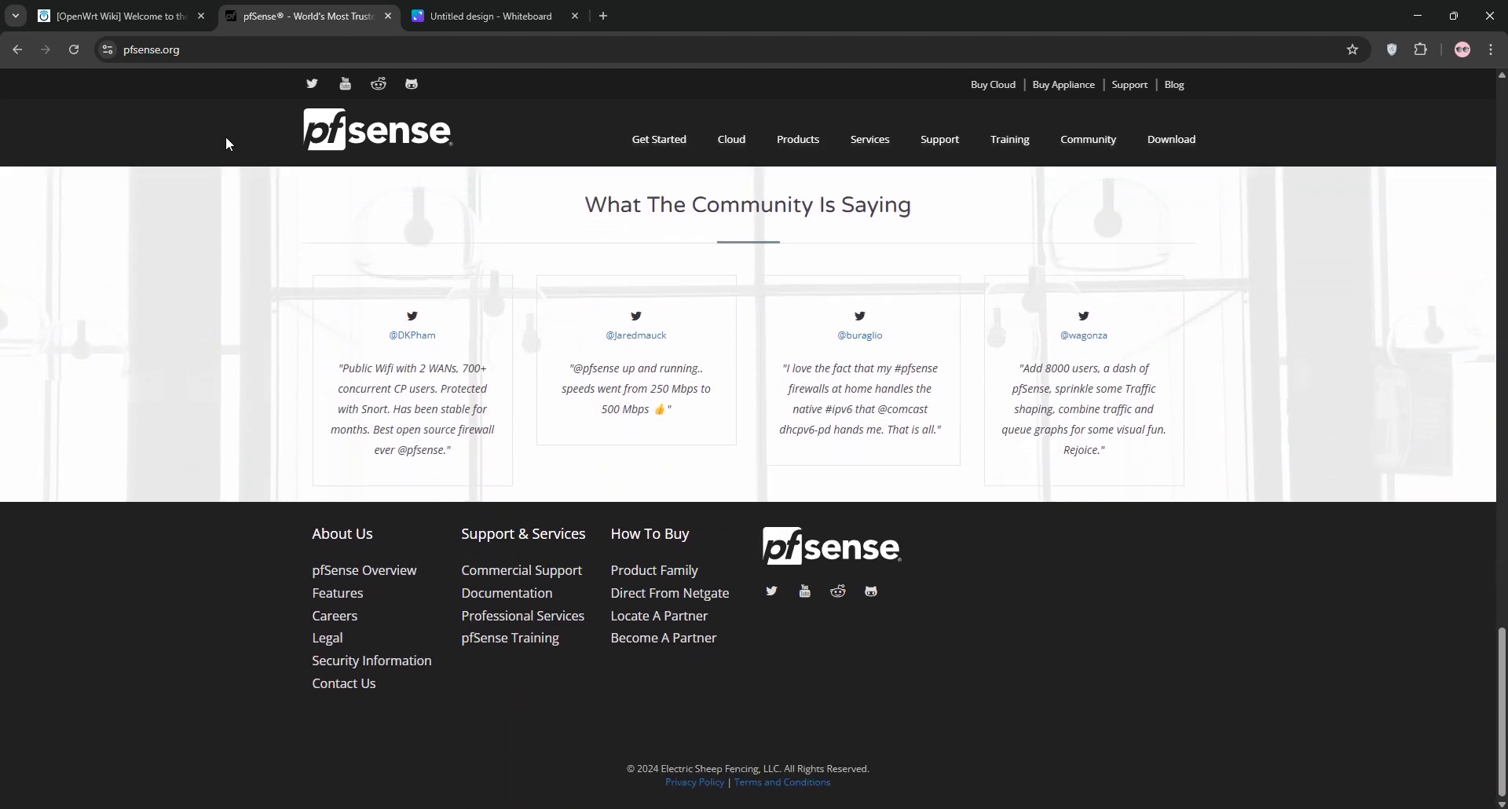
pyautogui.click(489, 15)
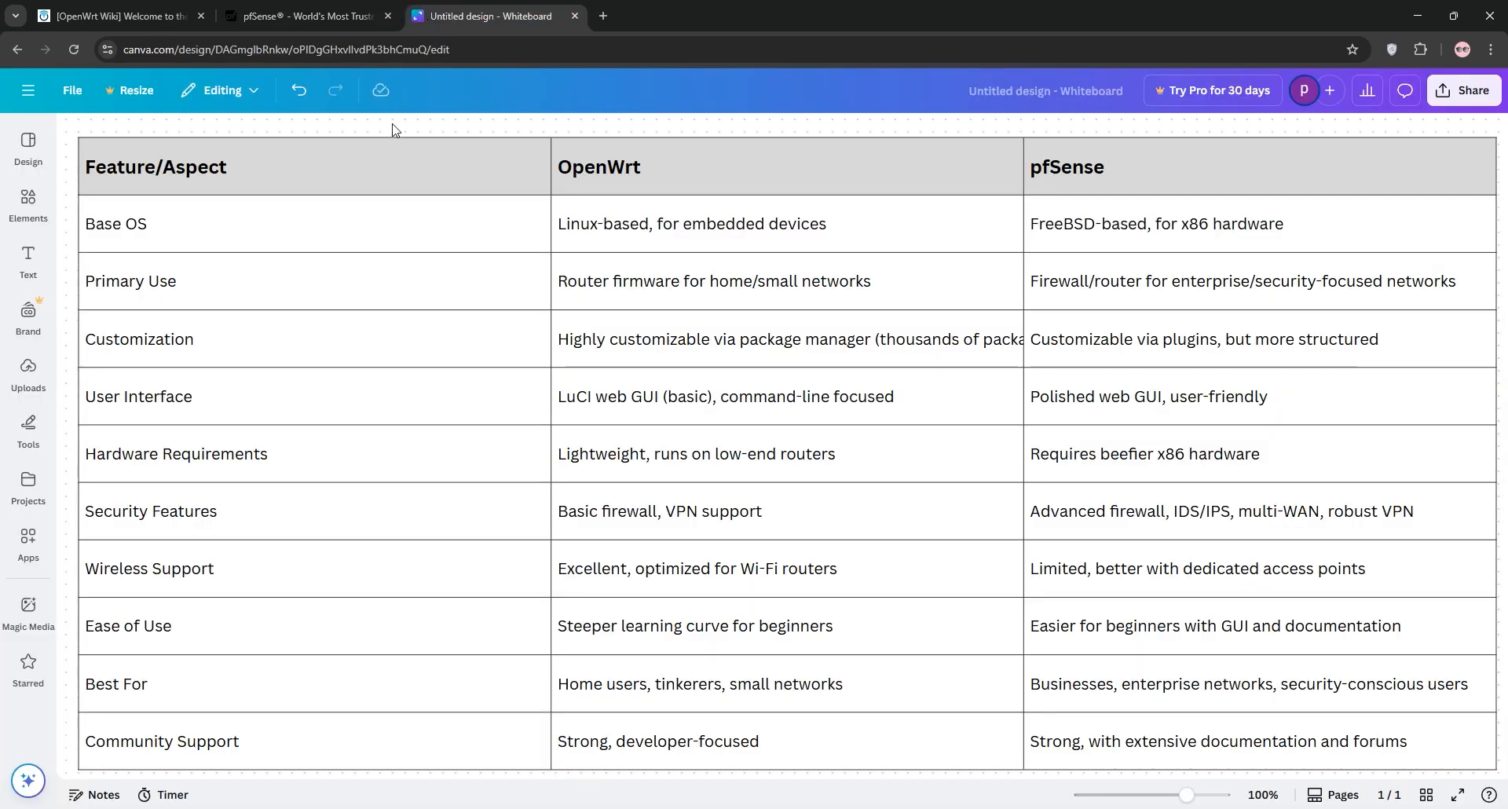